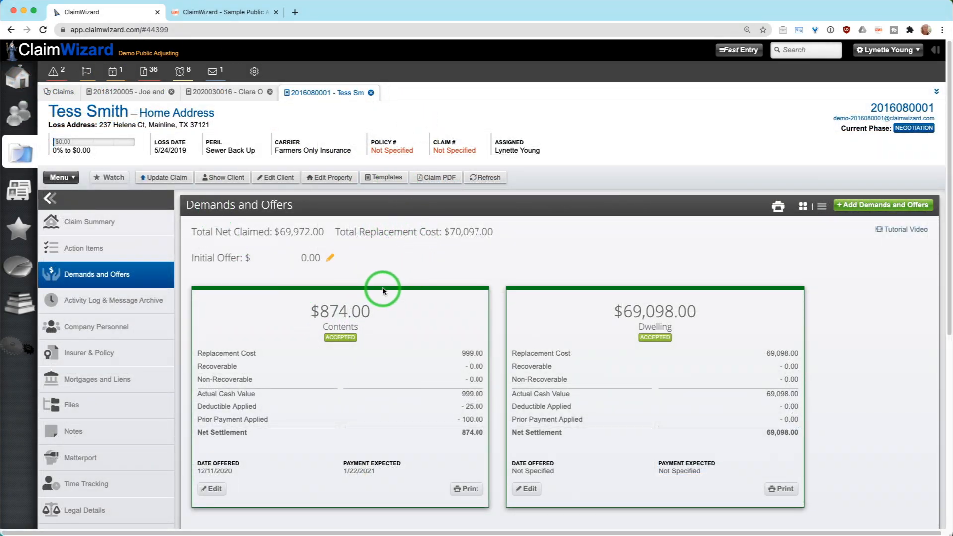
mouse_move(237, 286)
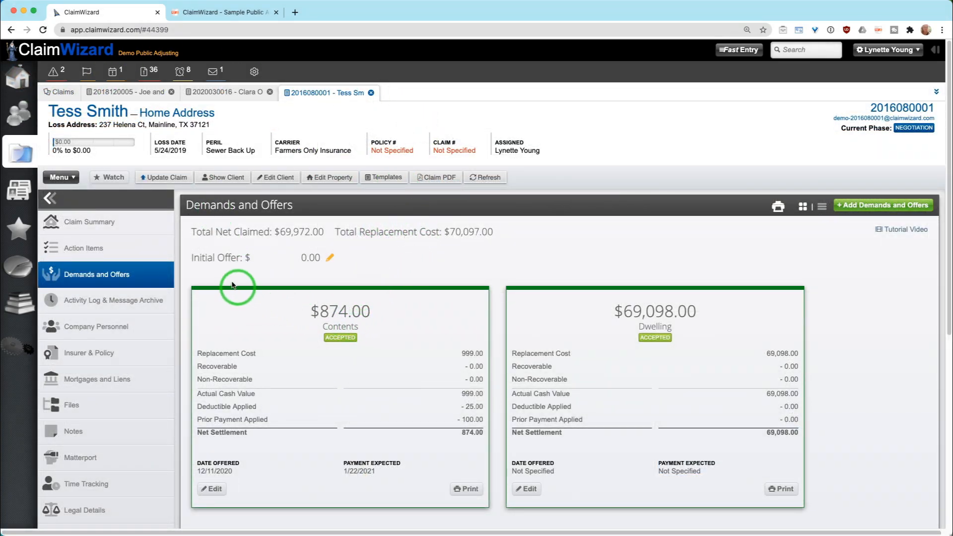
mouse_move(387, 352)
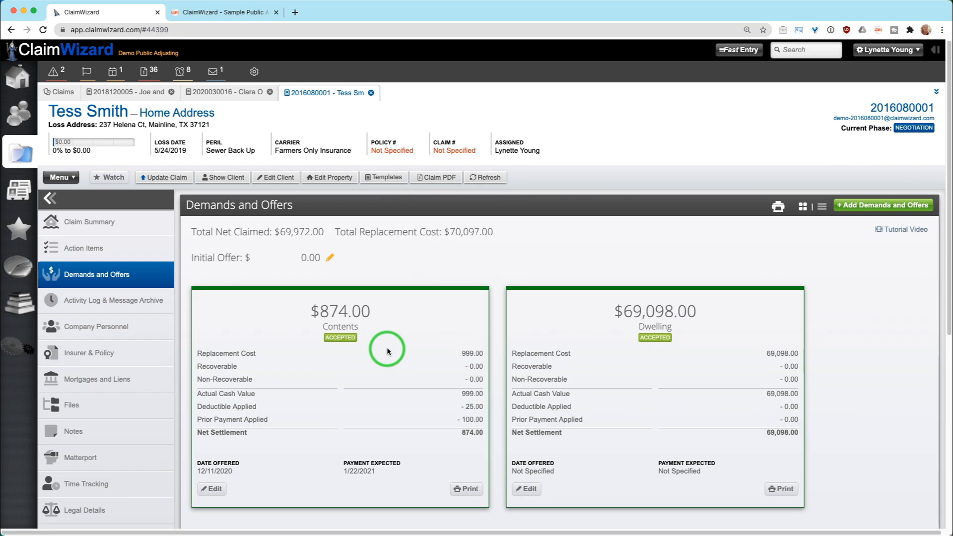
mouse_move(351, 281)
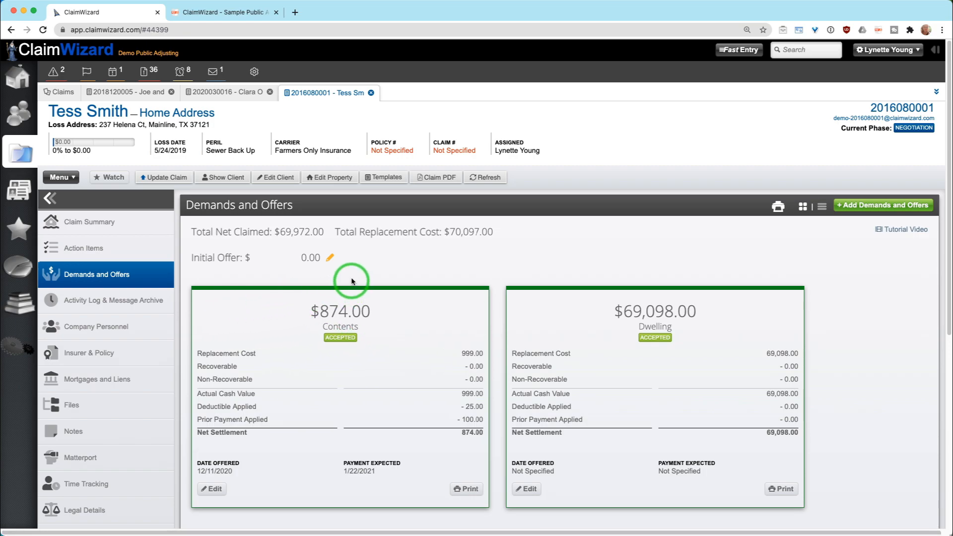
mouse_move(375, 261)
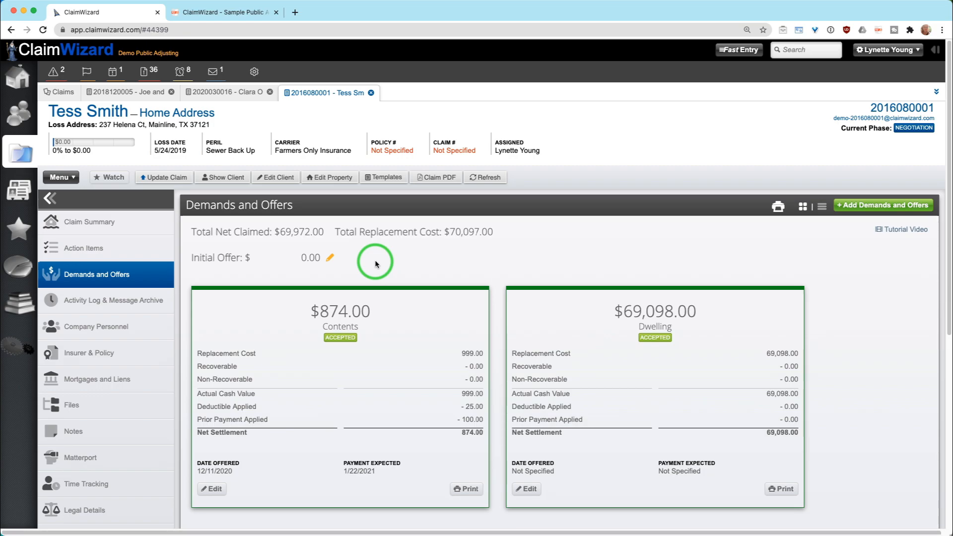
mouse_move(254, 237)
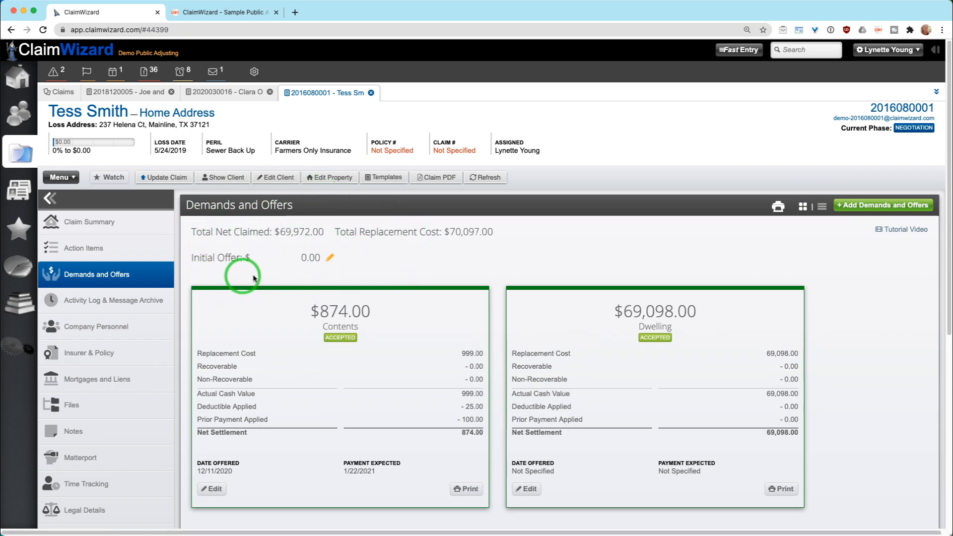
mouse_move(363, 269)
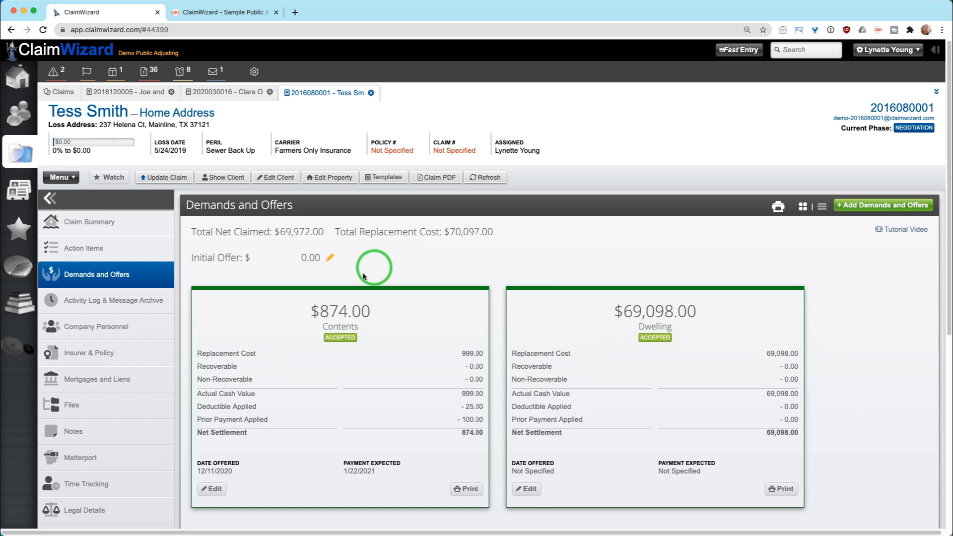
mouse_move(490, 300)
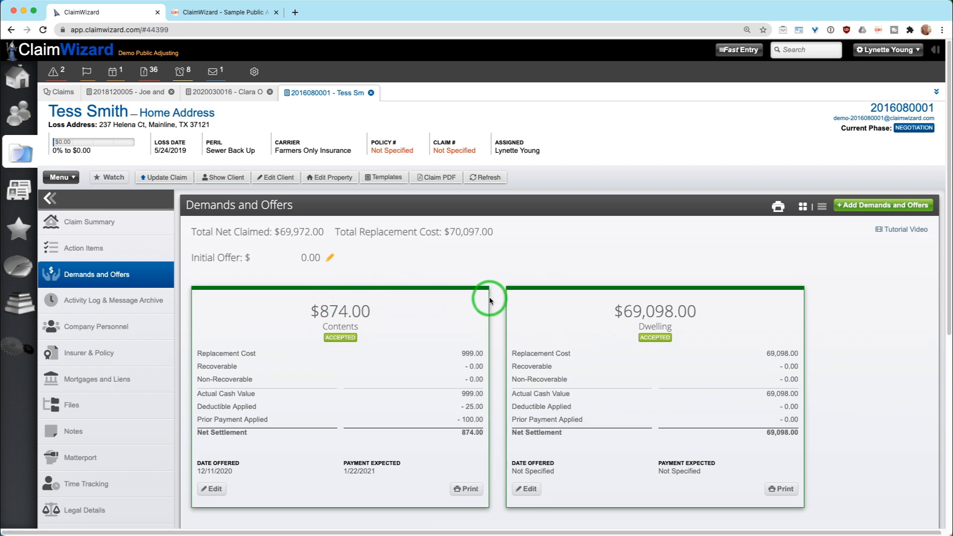
mouse_move(540, 308)
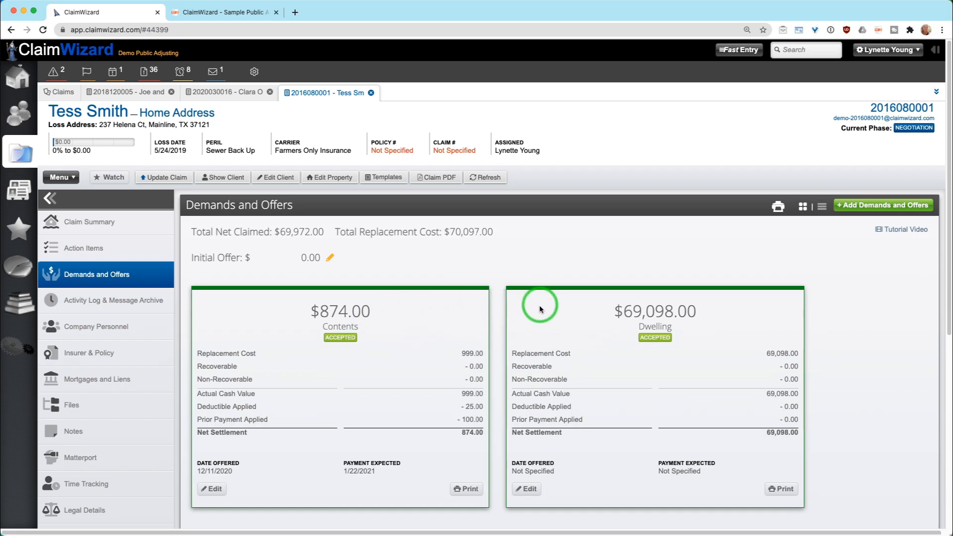
mouse_move(463, 314)
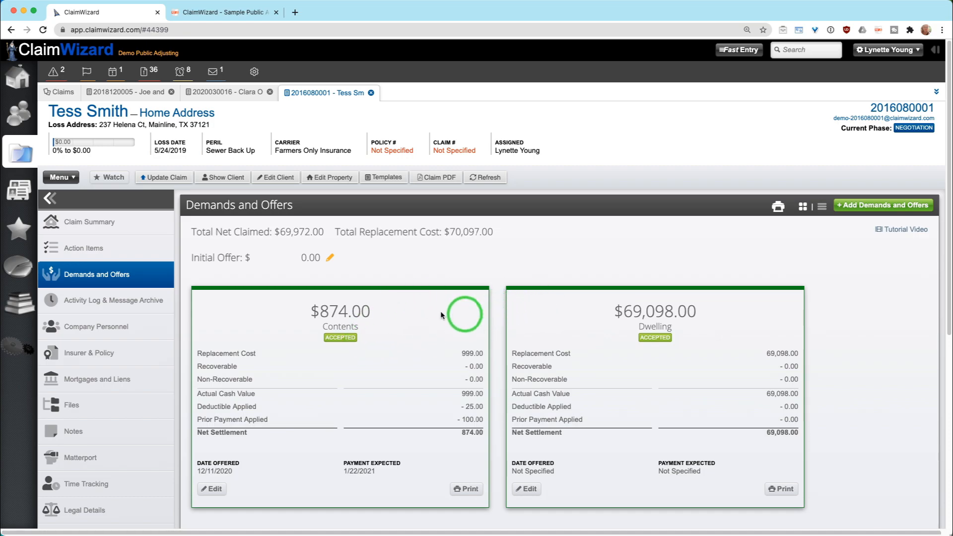
mouse_move(254, 283)
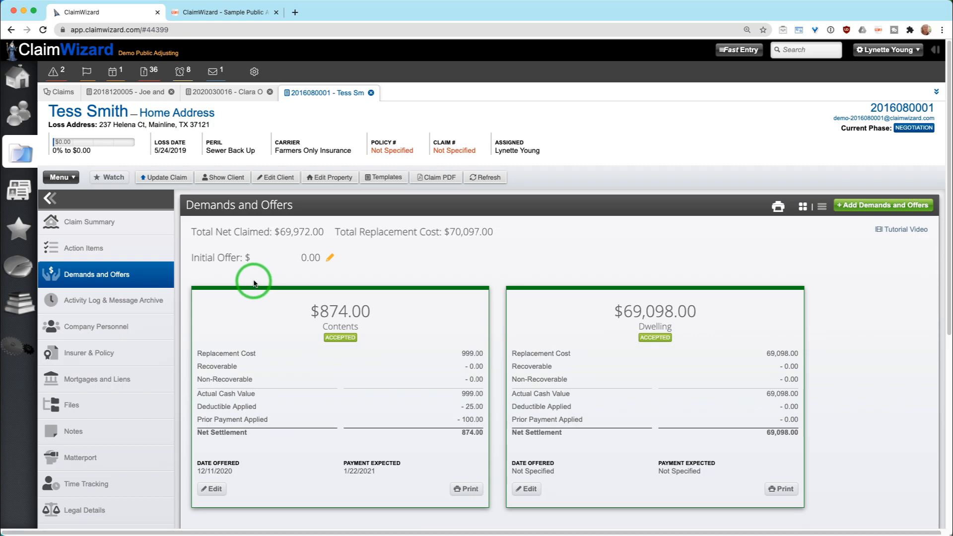
mouse_move(298, 255)
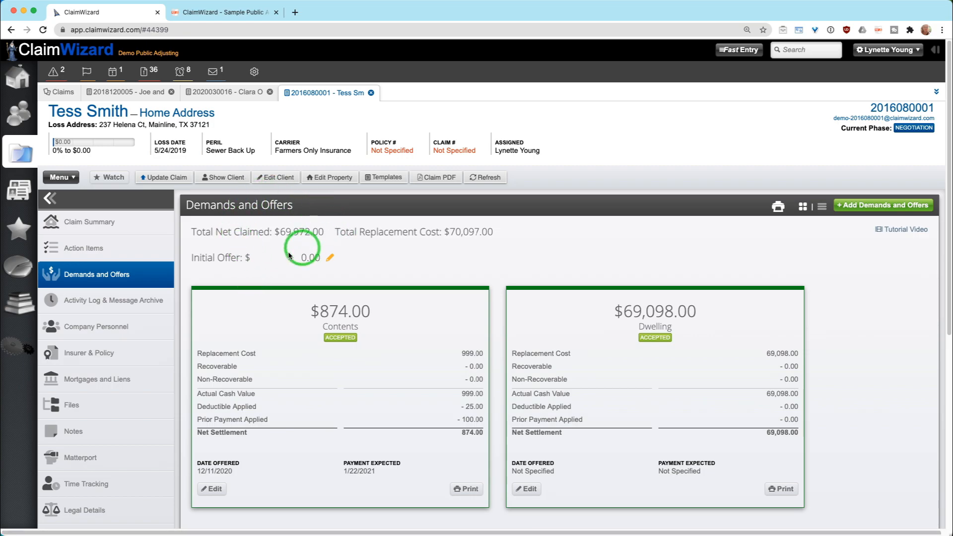
Start a new settlement described as Other with a 5000 replacement value, marked Accepted.
click(882, 204)
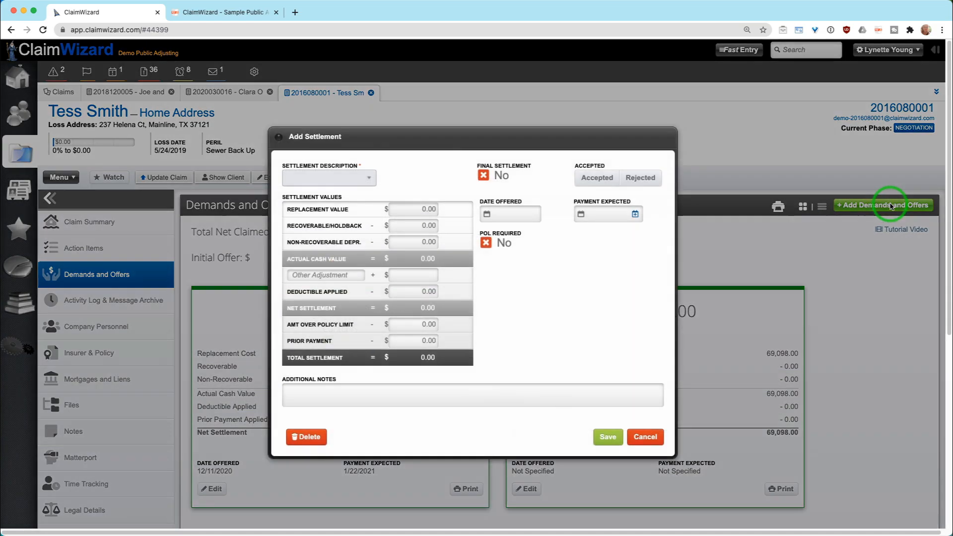
click(327, 177)
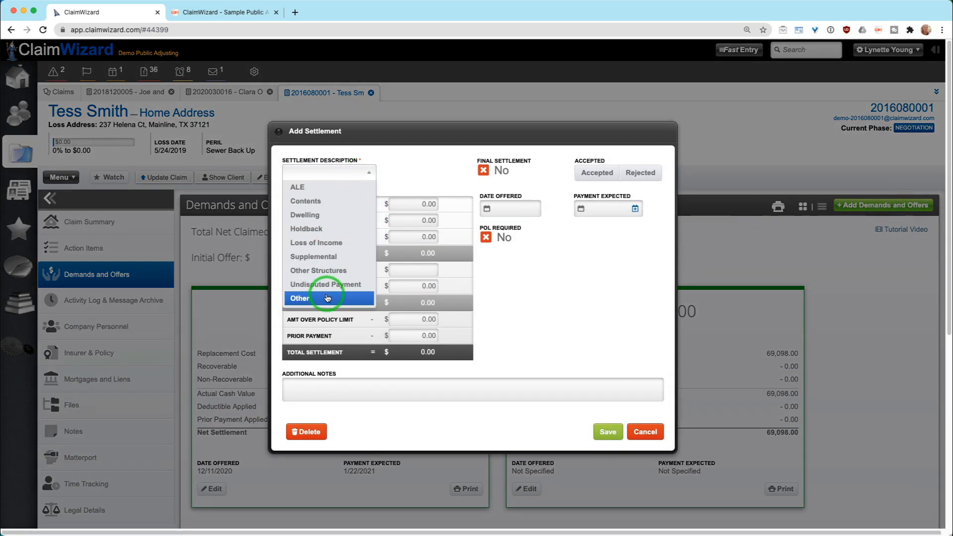
click(299, 298)
text(STRUCTURE prepaym)
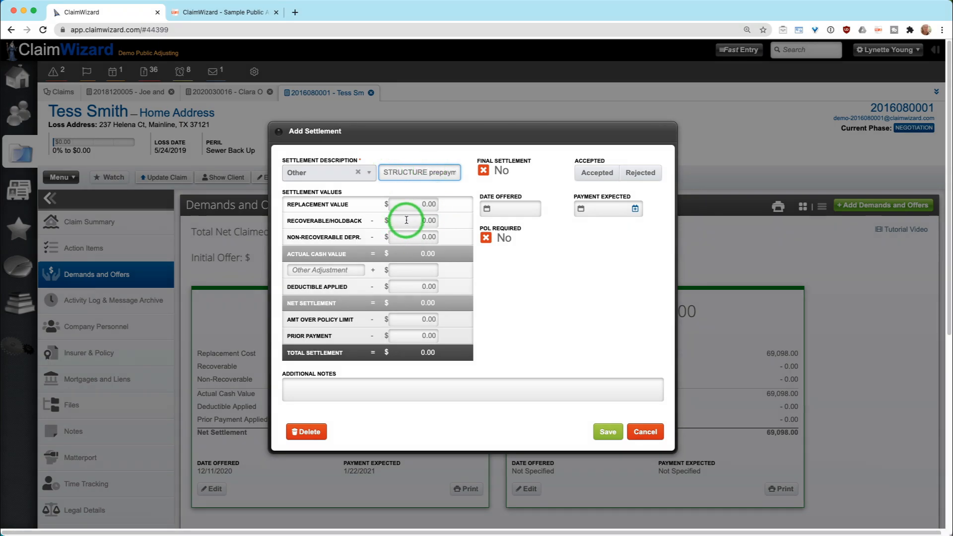
click(412, 203)
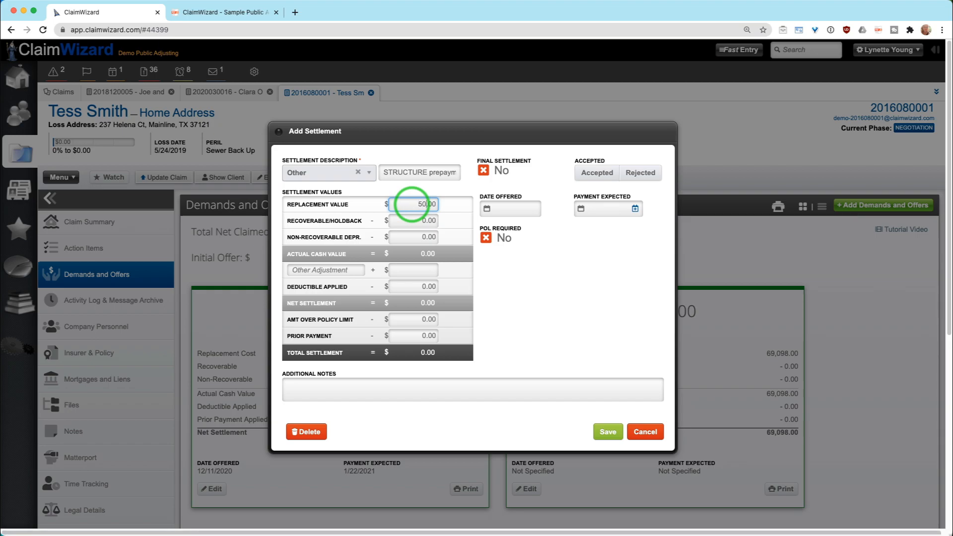
text(5000)
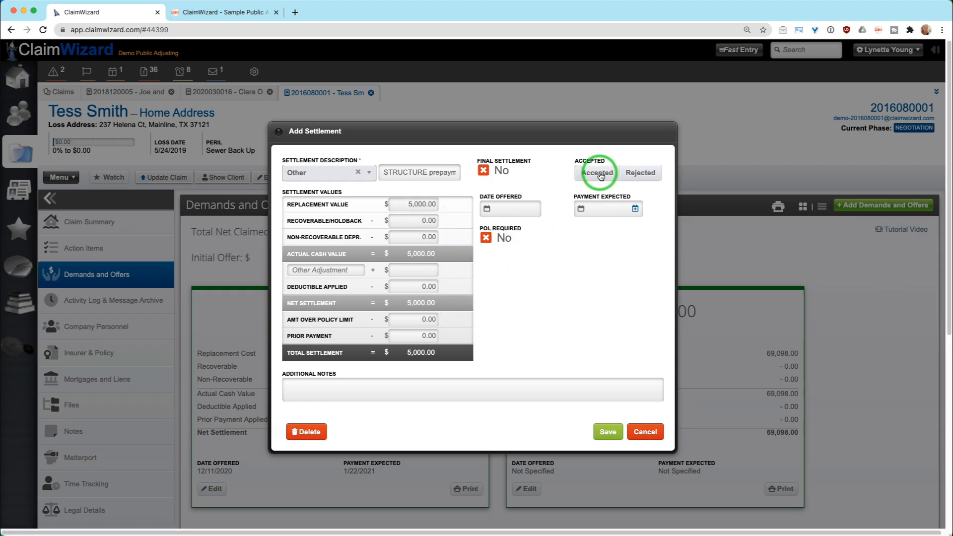
click(597, 173)
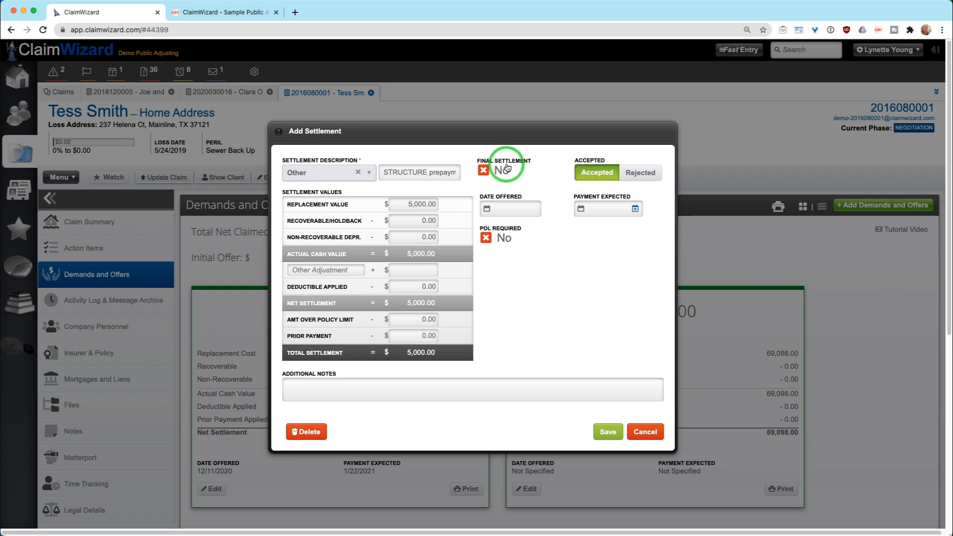
mouse_move(541, 186)
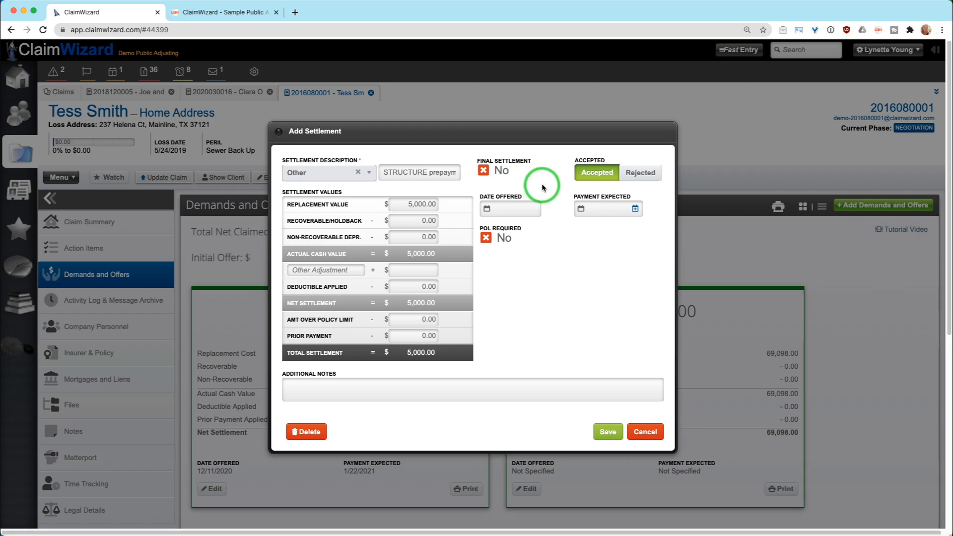
mouse_move(472, 319)
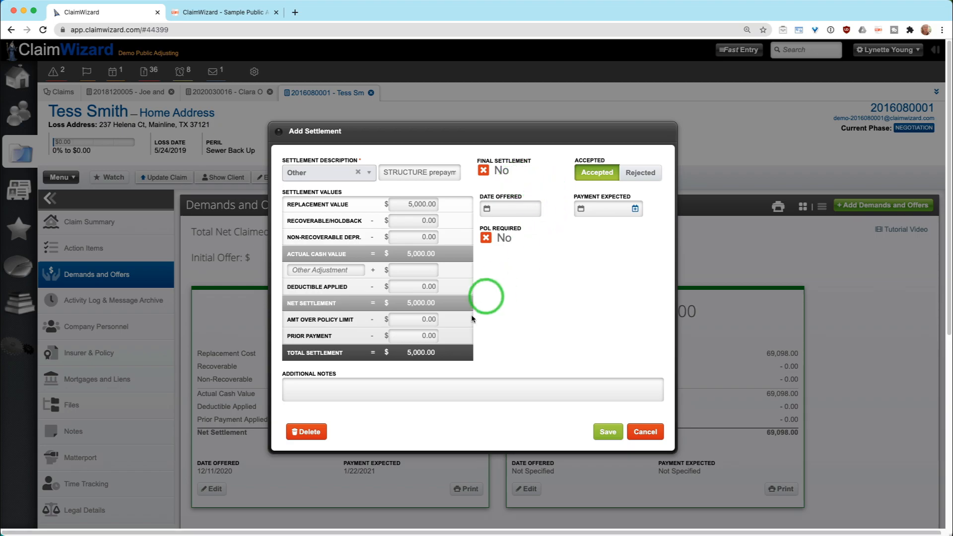
Date the settlement offered and payment expected 12/11/2020 and save it.
click(511, 209)
text(12/11/2020)
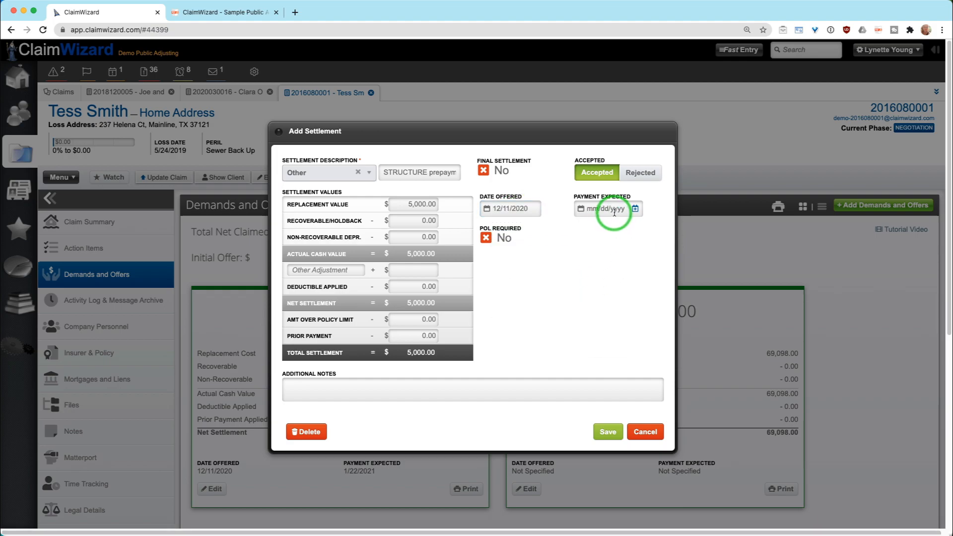
click(604, 209)
text(12/11/2020)
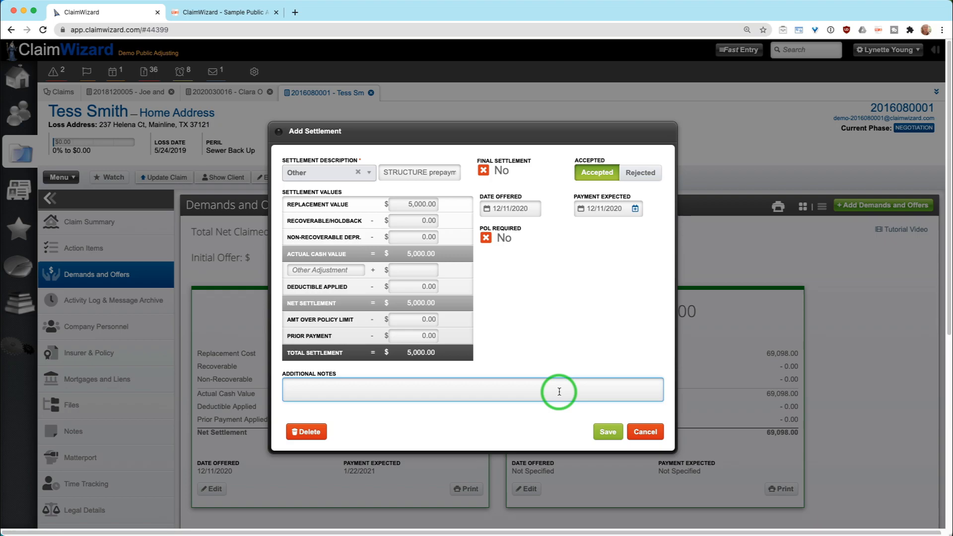
click(606, 432)
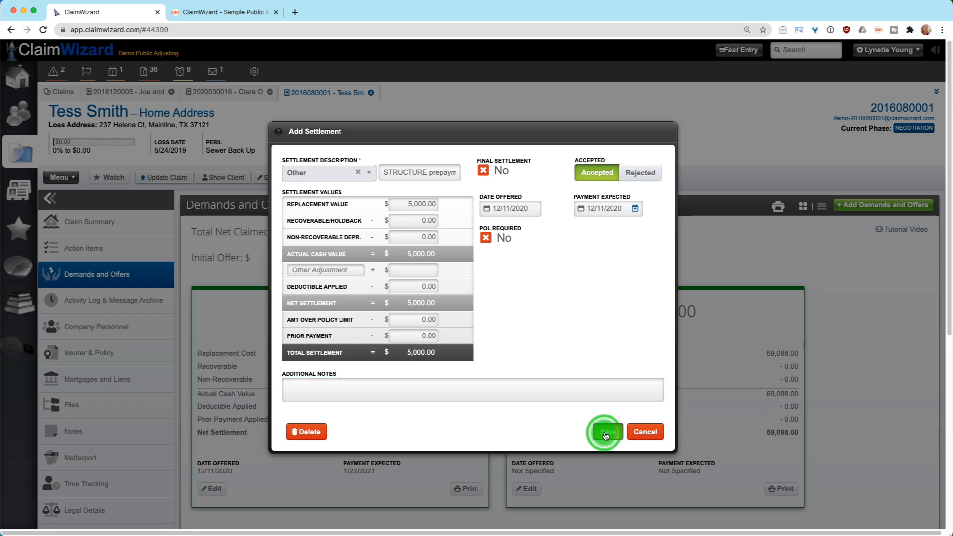
View Demands and Offers as a list, then show the claim ledger with $74,972.00 outstanding.
click(604, 432)
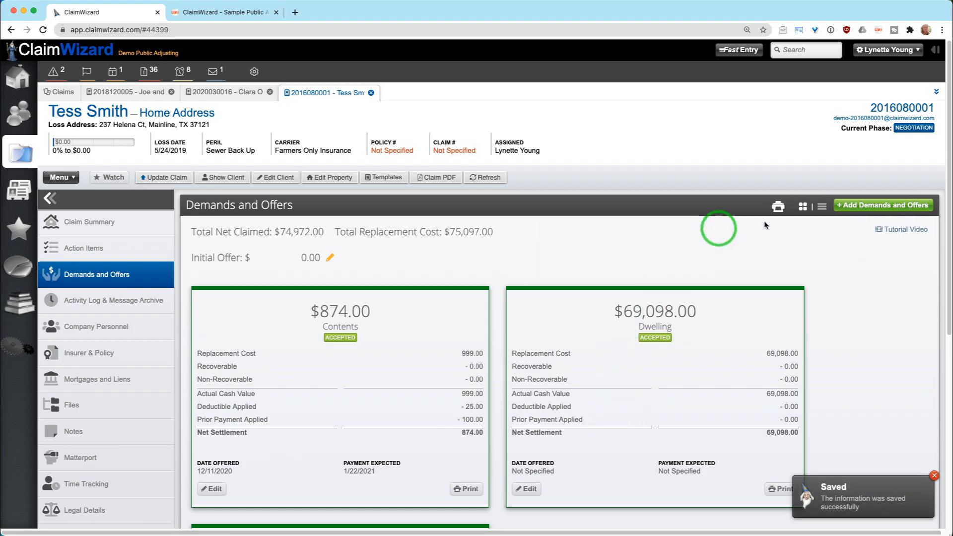
click(822, 206)
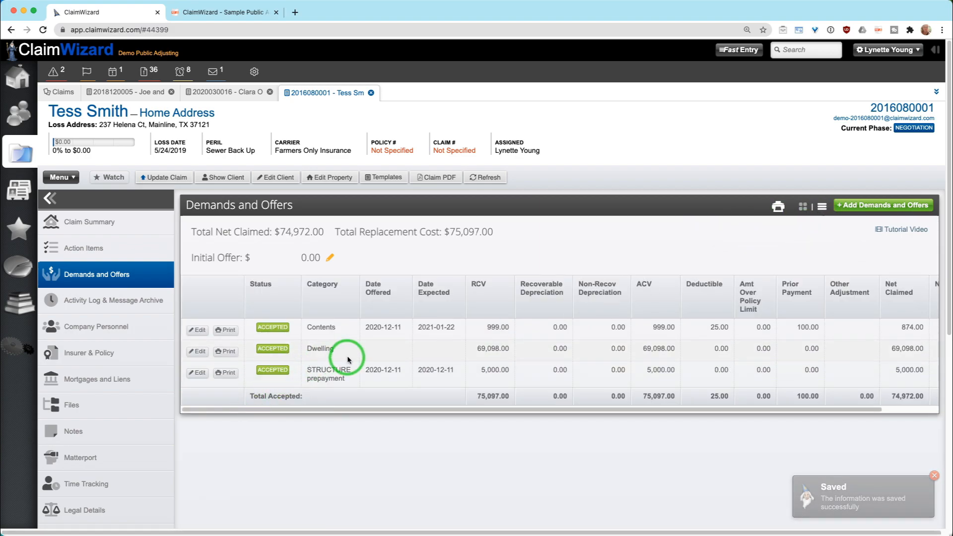
mouse_move(537, 377)
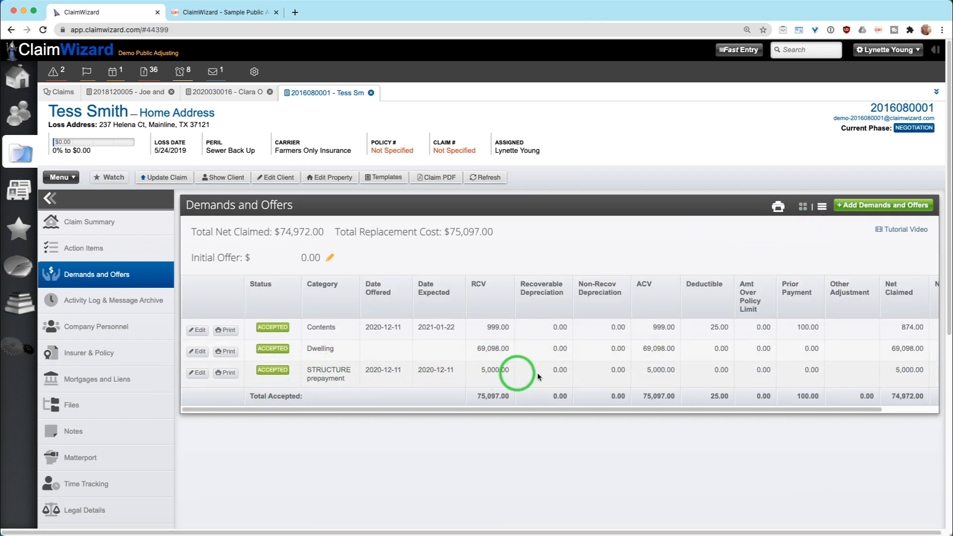
mouse_move(140, 394)
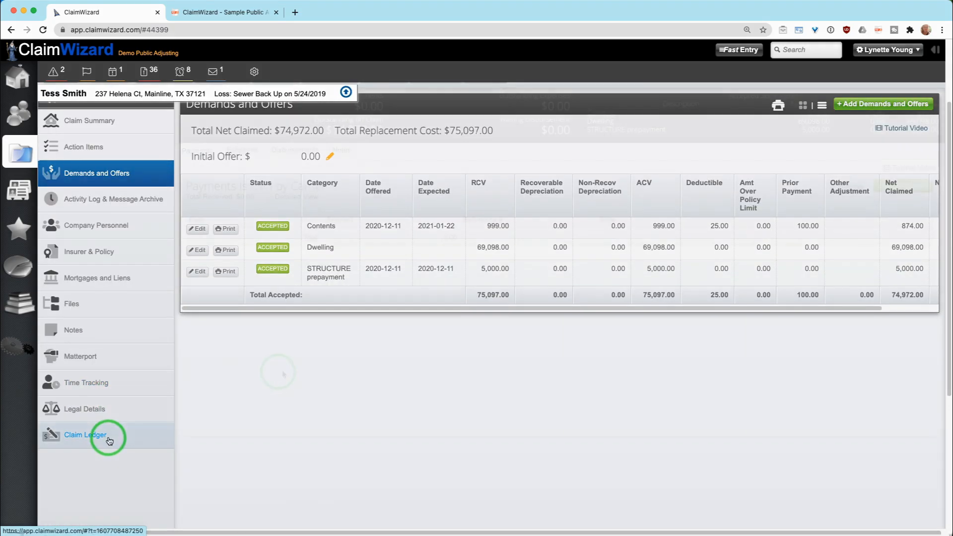
click(85, 434)
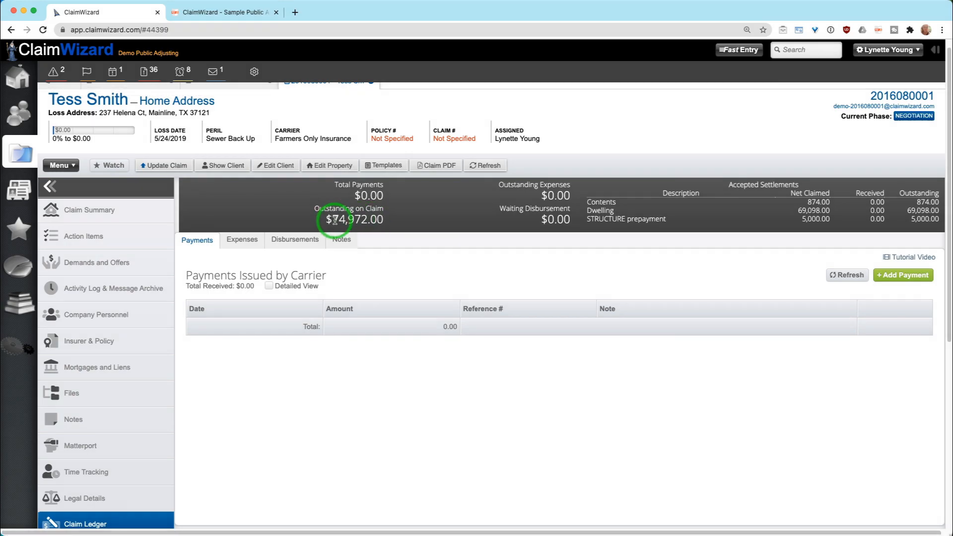
mouse_move(392, 223)
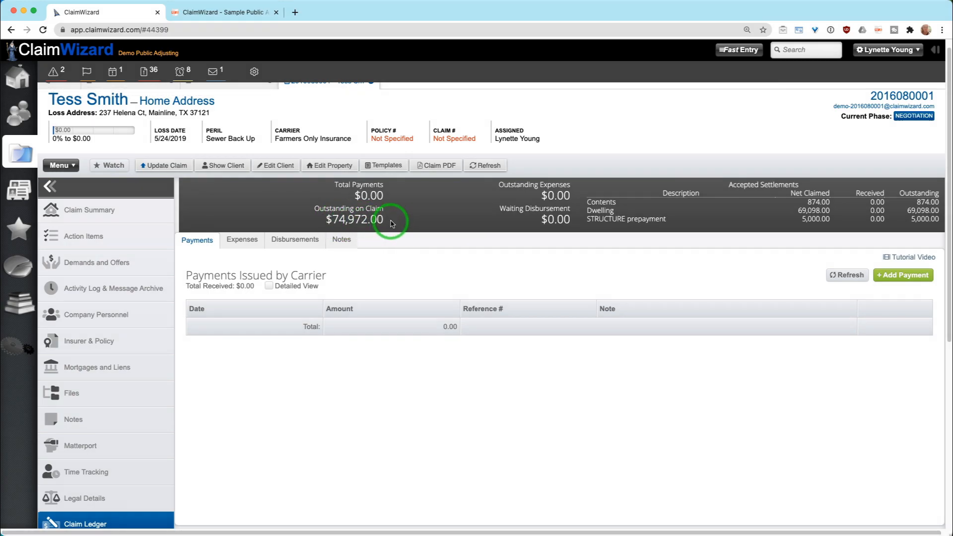
mouse_move(903, 275)
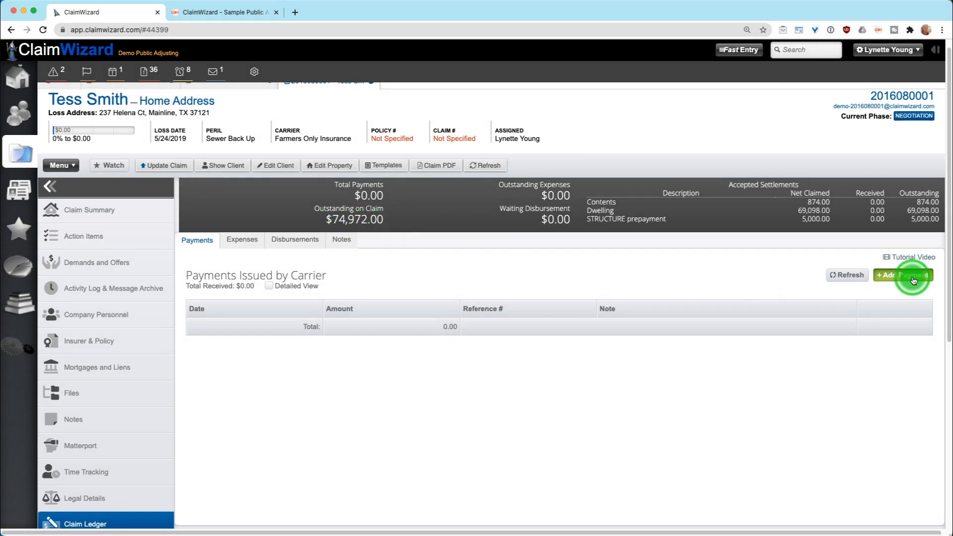
Begin a new carrier payment applying 5000.00 to the STRUCTURE prepayment settlement.
click(902, 275)
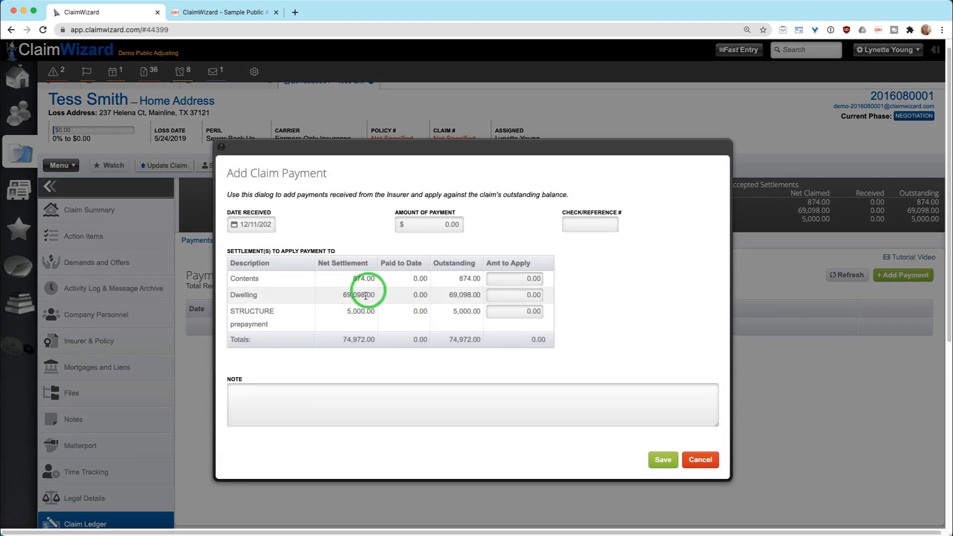
click(514, 312)
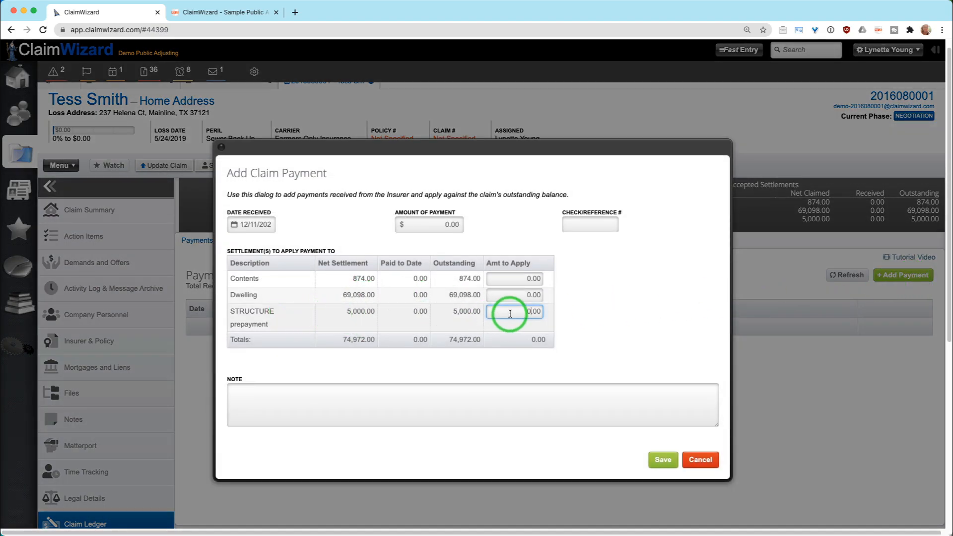
text(5000.00)
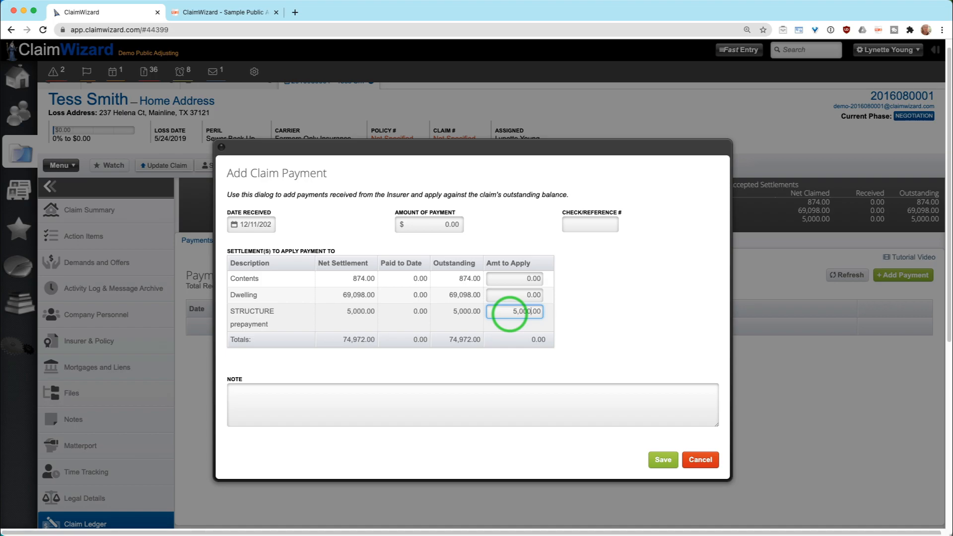
click(513, 311)
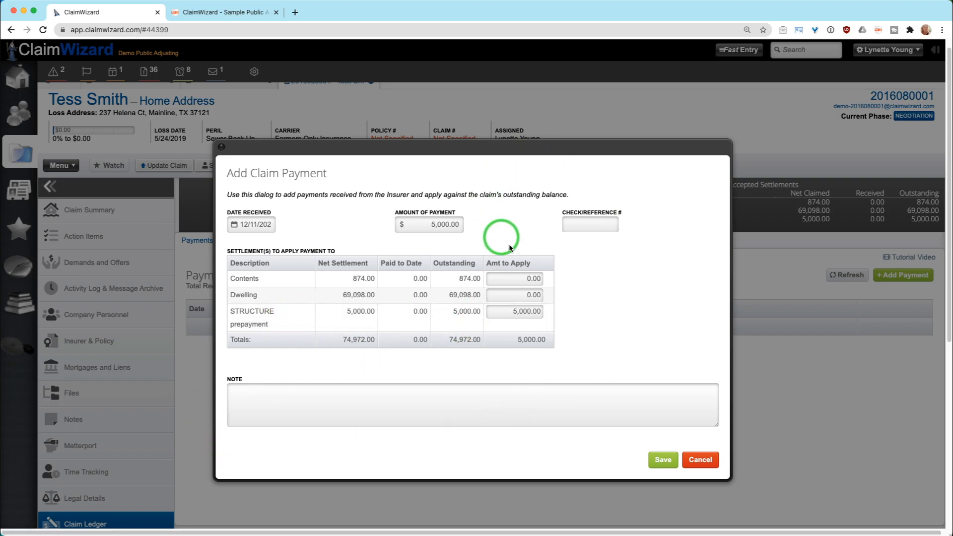
click(663, 459)
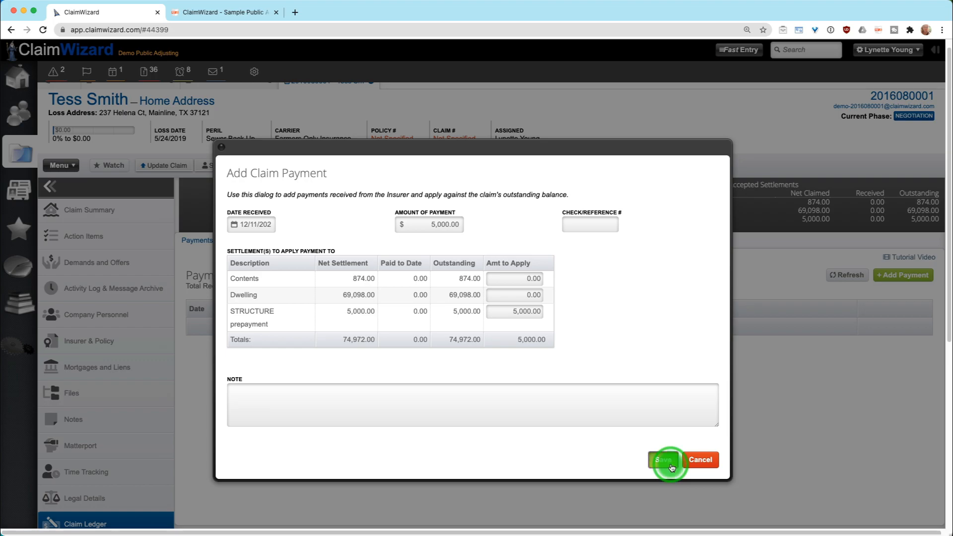
Save the $5,000 payment, leaving $69,972.00 outstanding in the ledger.
click(662, 460)
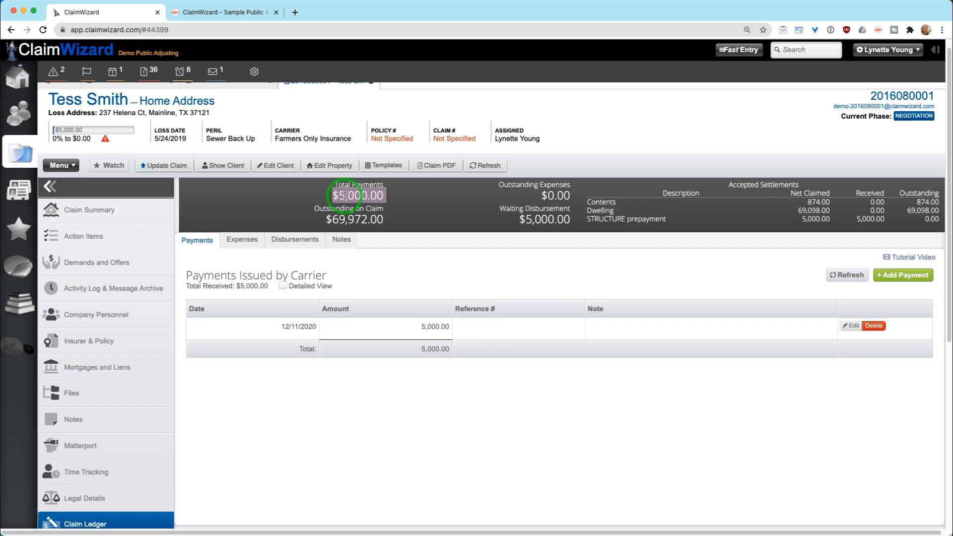
mouse_move(295, 239)
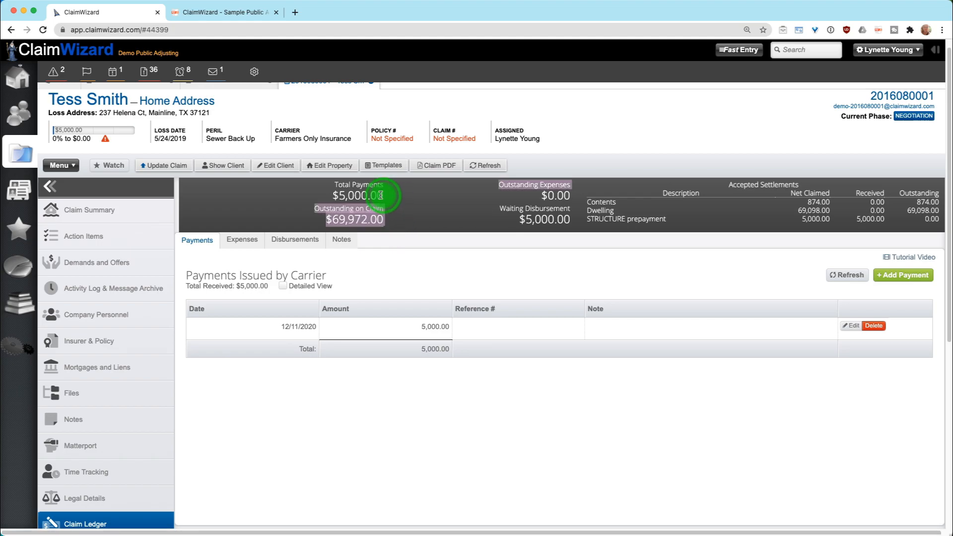
mouse_move(794, 336)
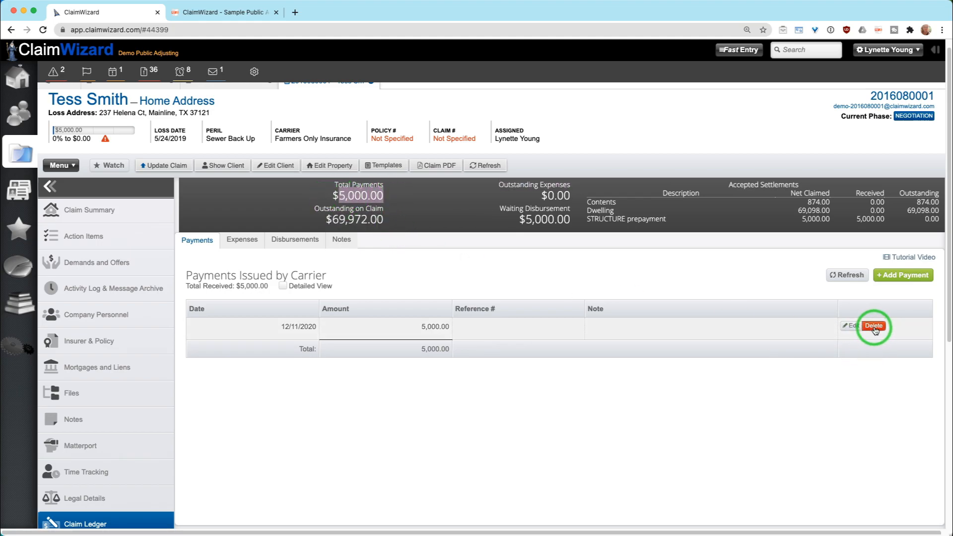
Edit the $5,000 payment to carry the note '100% fee check' and save it.
click(874, 326)
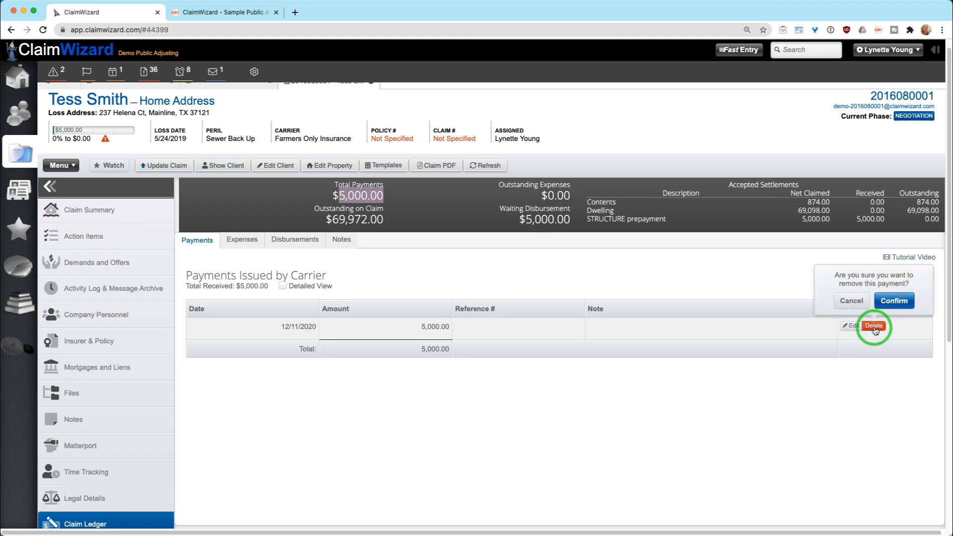
click(850, 325)
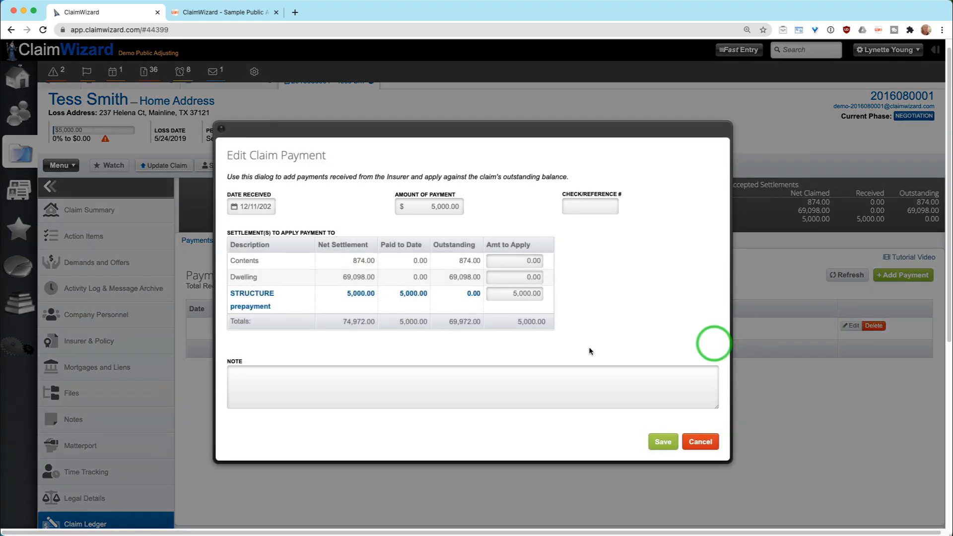
click(426, 389)
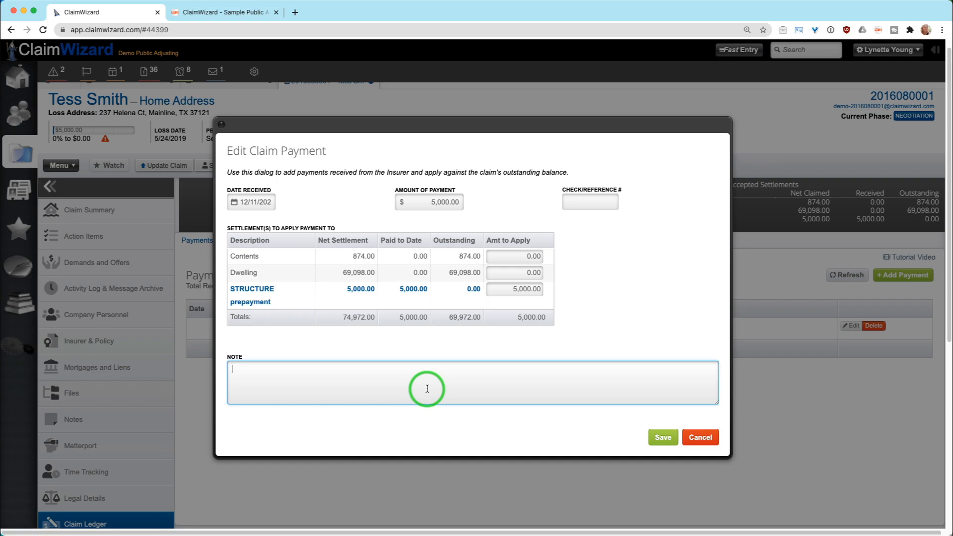
text(100% fee check)
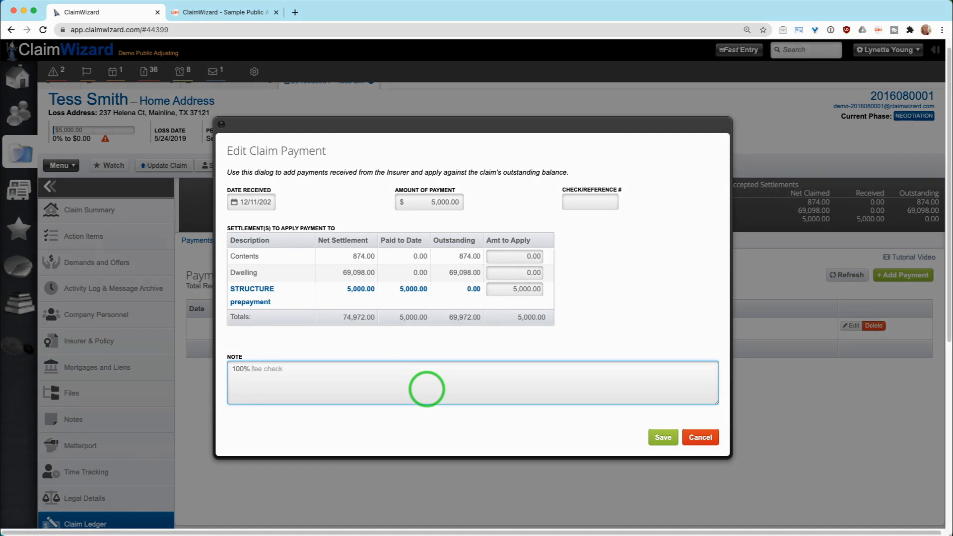
click(662, 437)
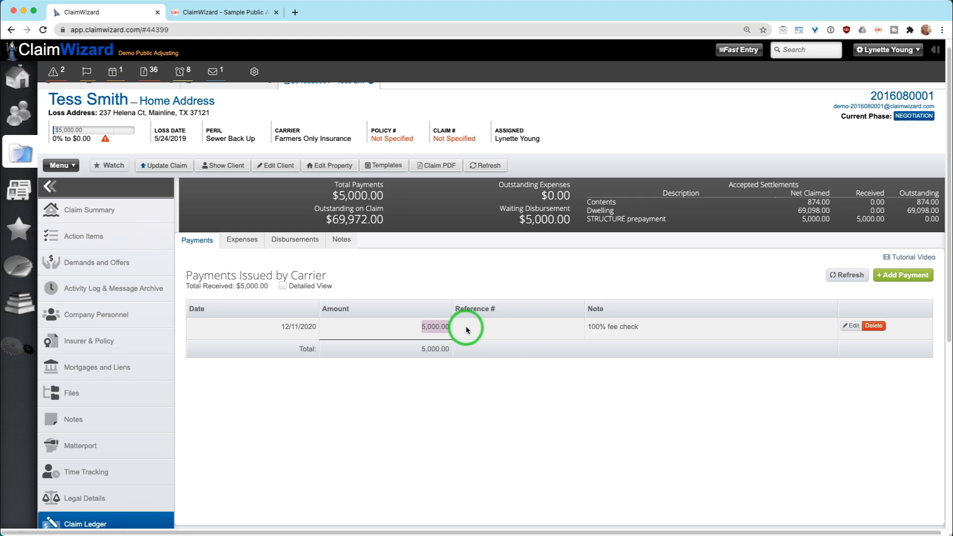
mouse_move(372, 367)
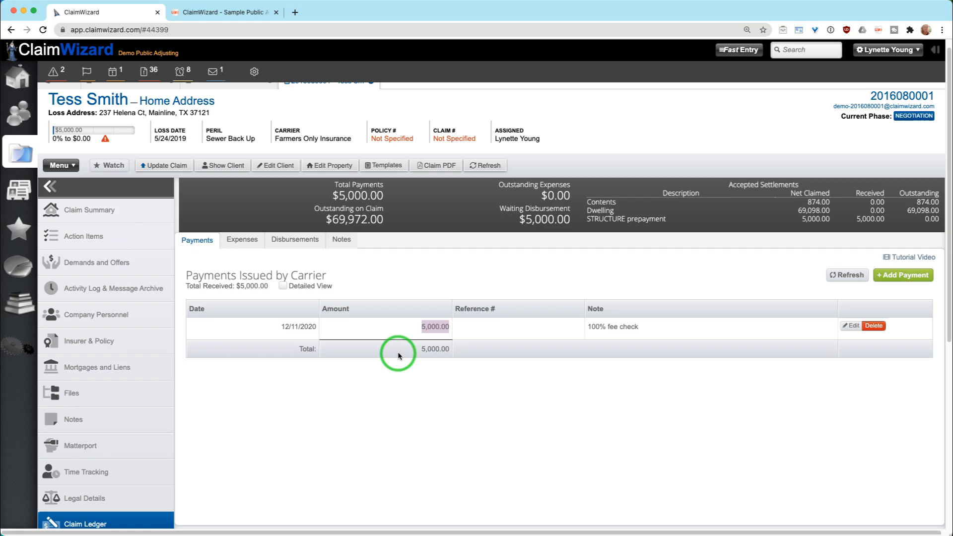
mouse_move(501, 419)
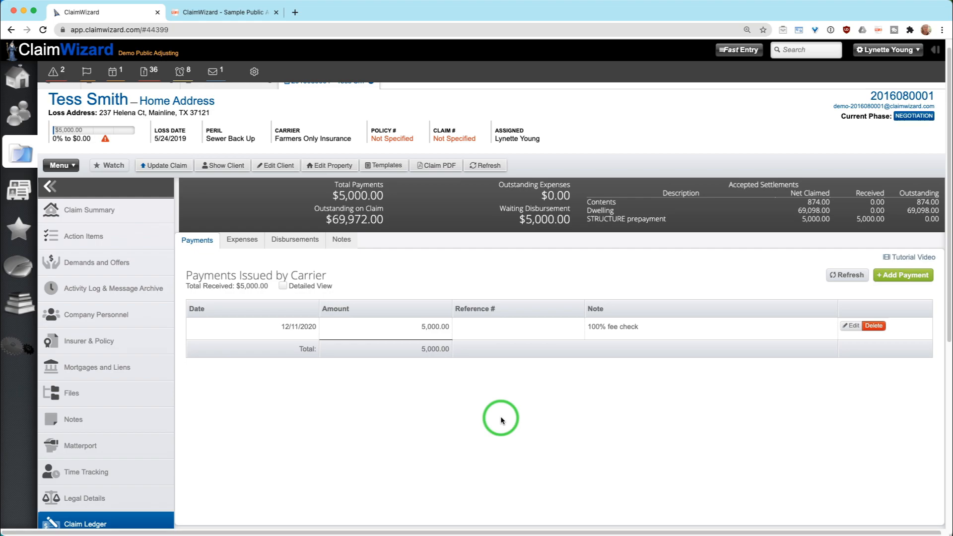
mouse_move(401, 277)
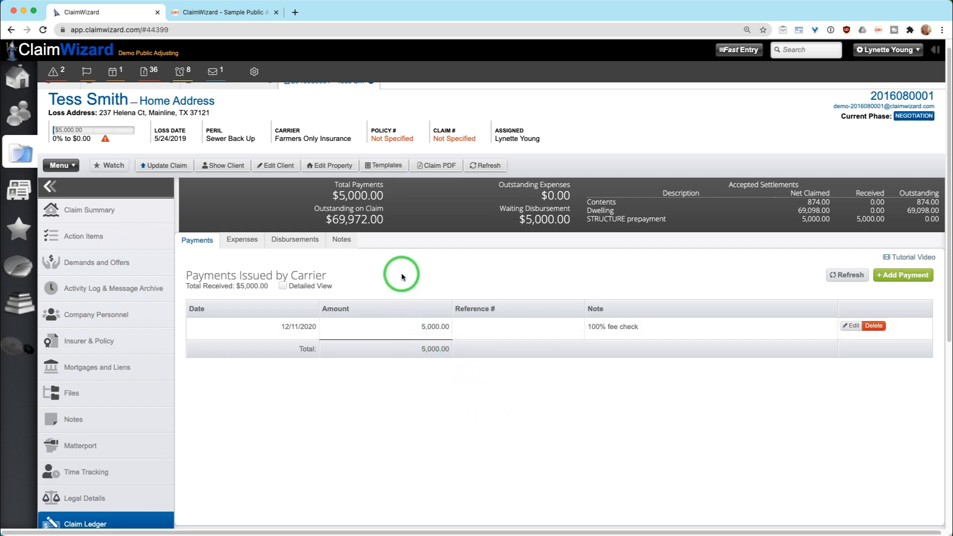